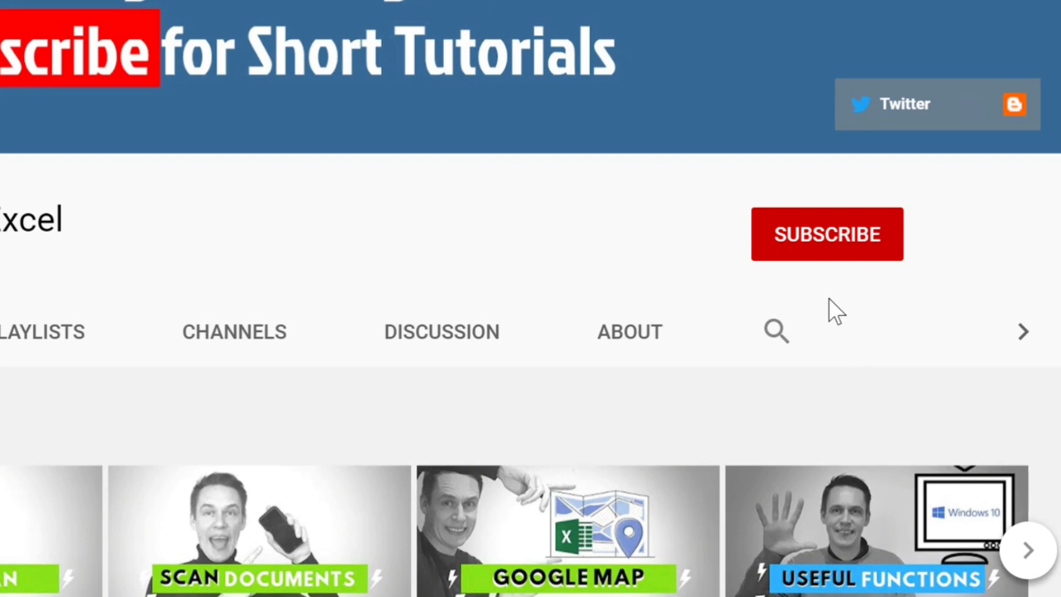
Step: Show the Teams share tray listing desktop, windows, PowerPoint files and whiteboard
click(827, 234)
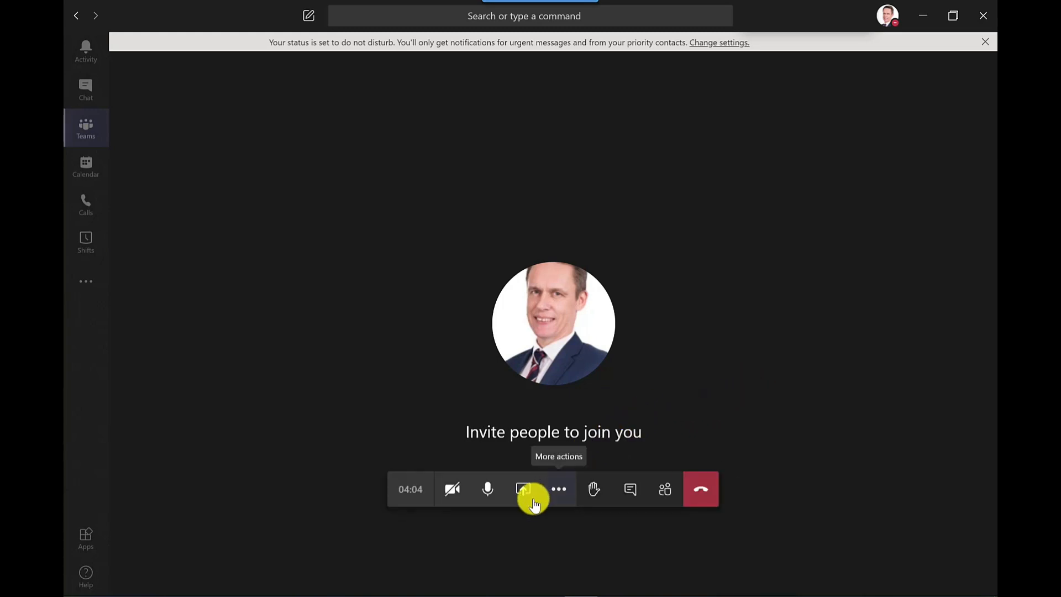
mouse_move(522, 489)
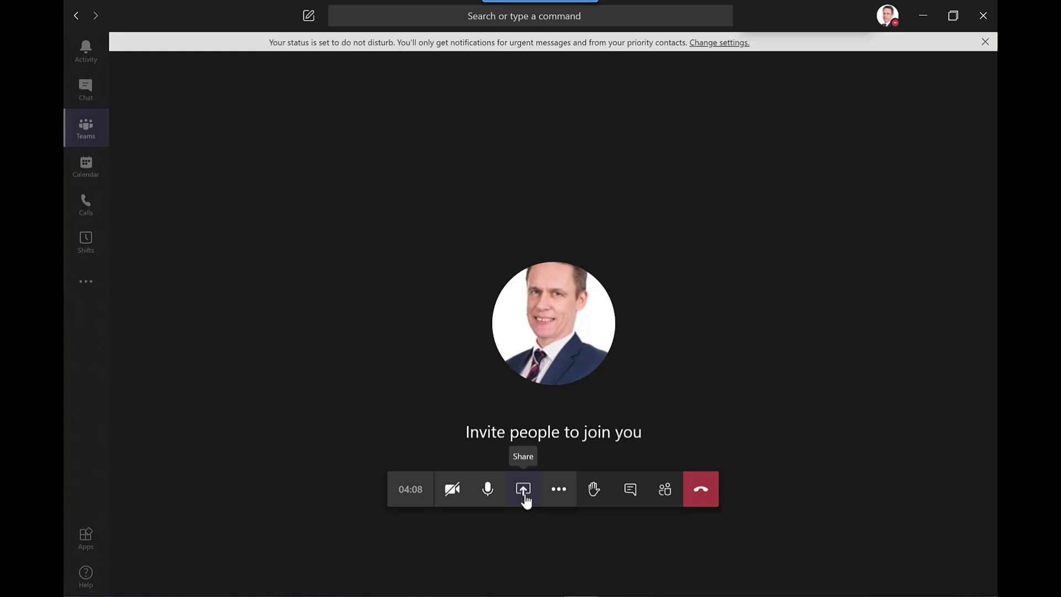
click(523, 488)
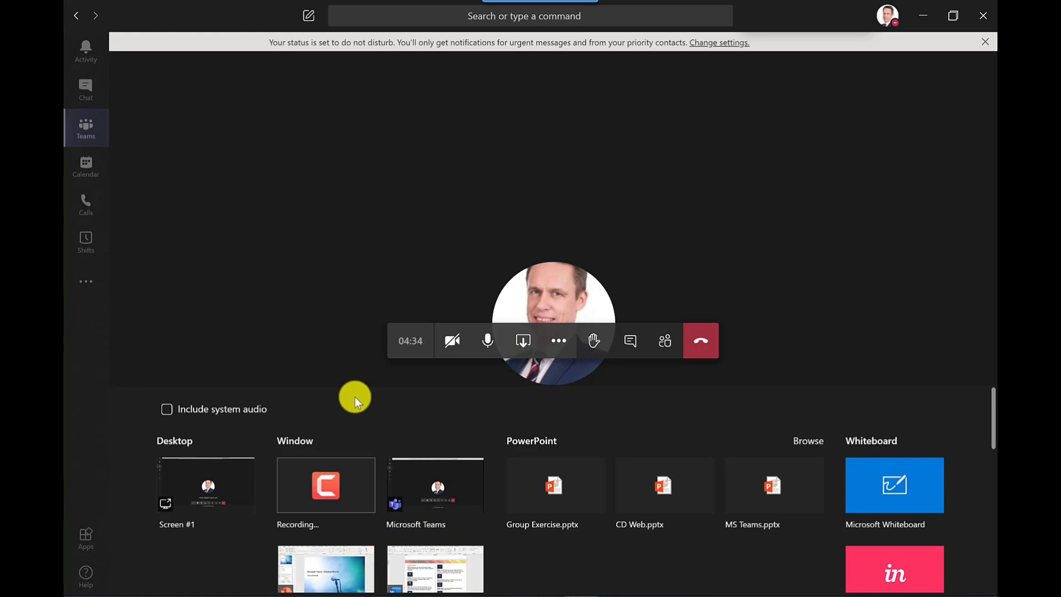
Step: Share the Breakout rooms PowerPoint window, view slides 3 and 2, then start the slide show
click(206, 484)
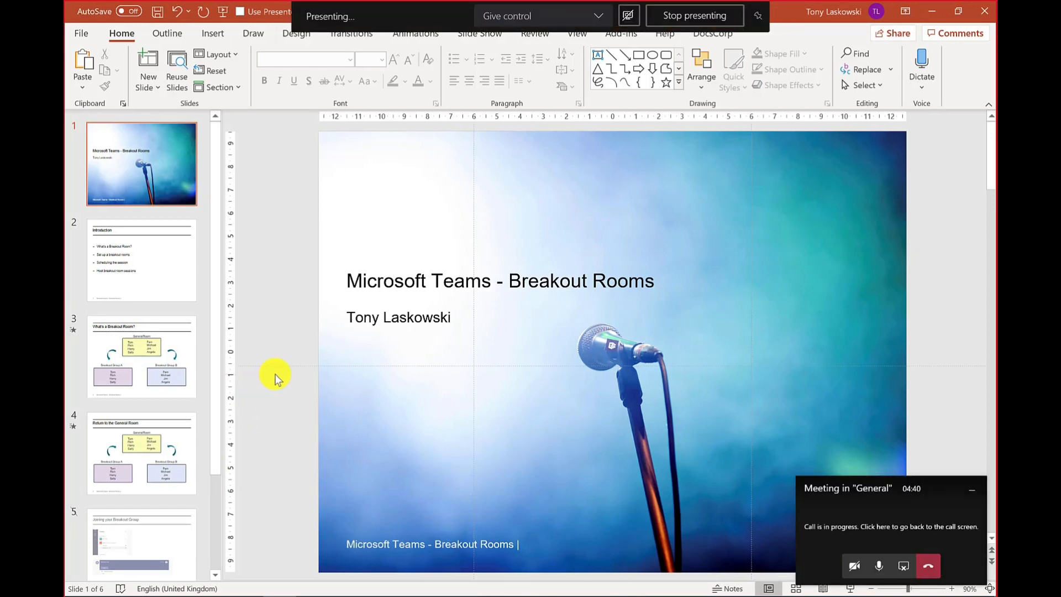
mouse_move(291, 388)
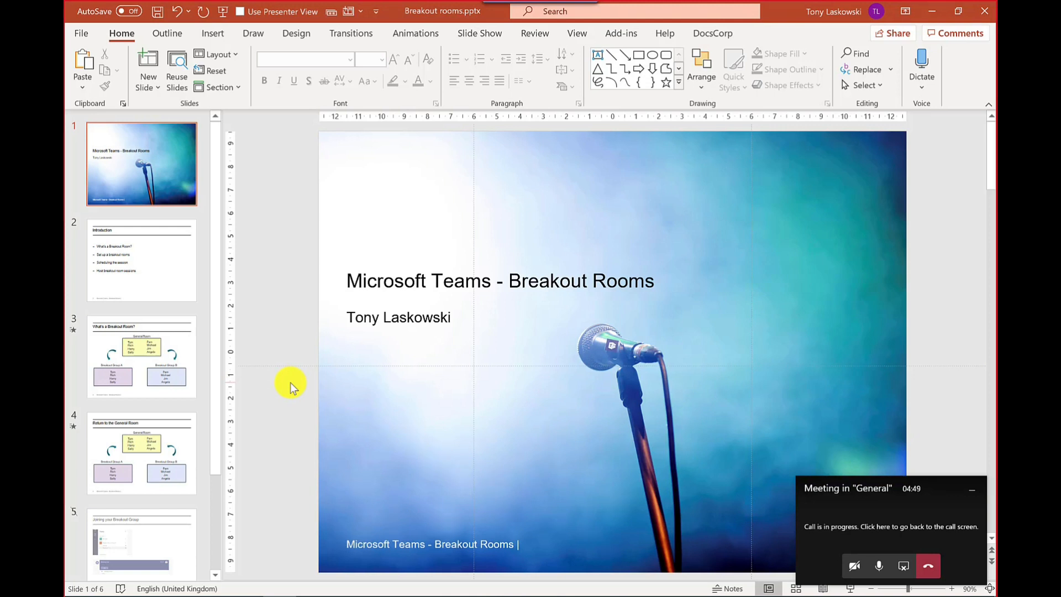
mouse_move(196, 274)
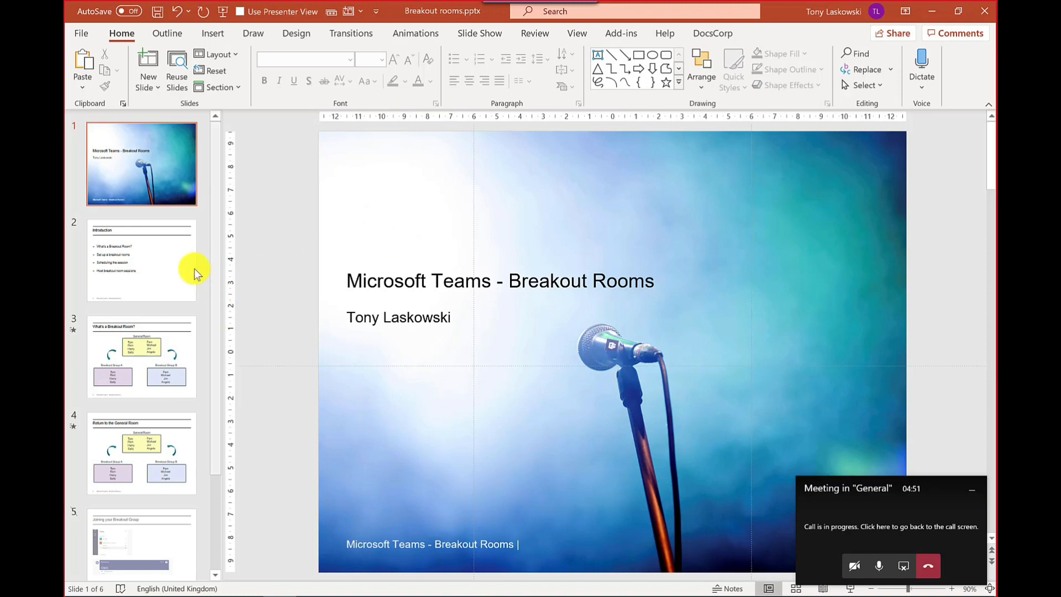
mouse_move(175, 264)
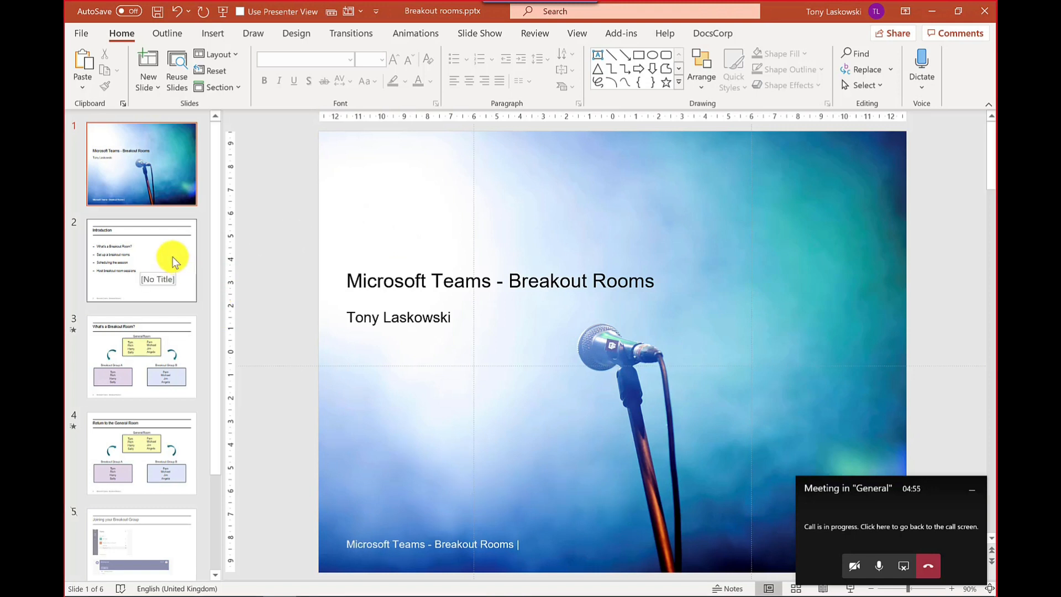
click(140, 357)
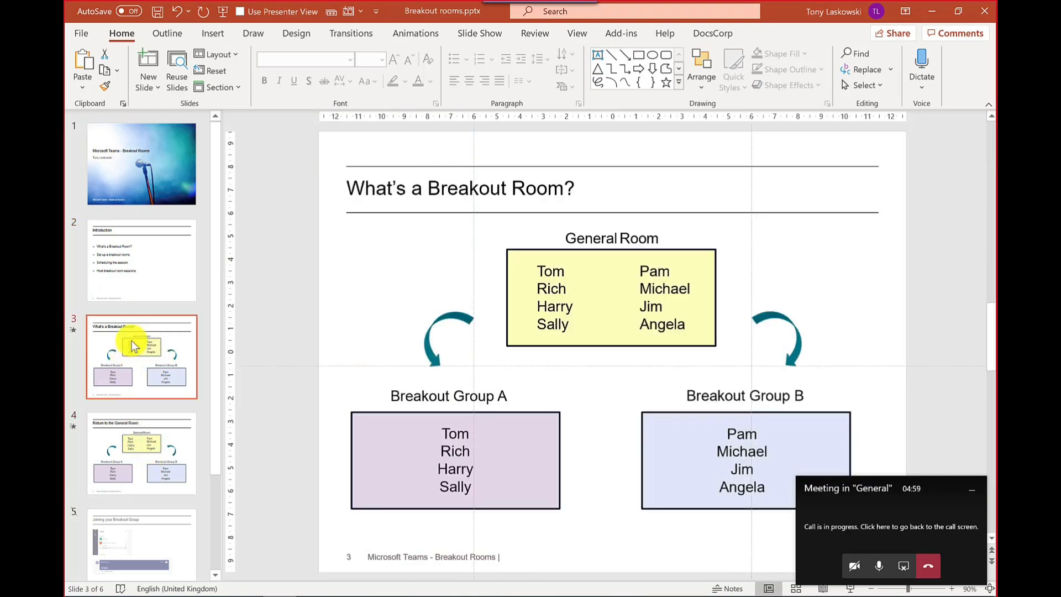
click(141, 261)
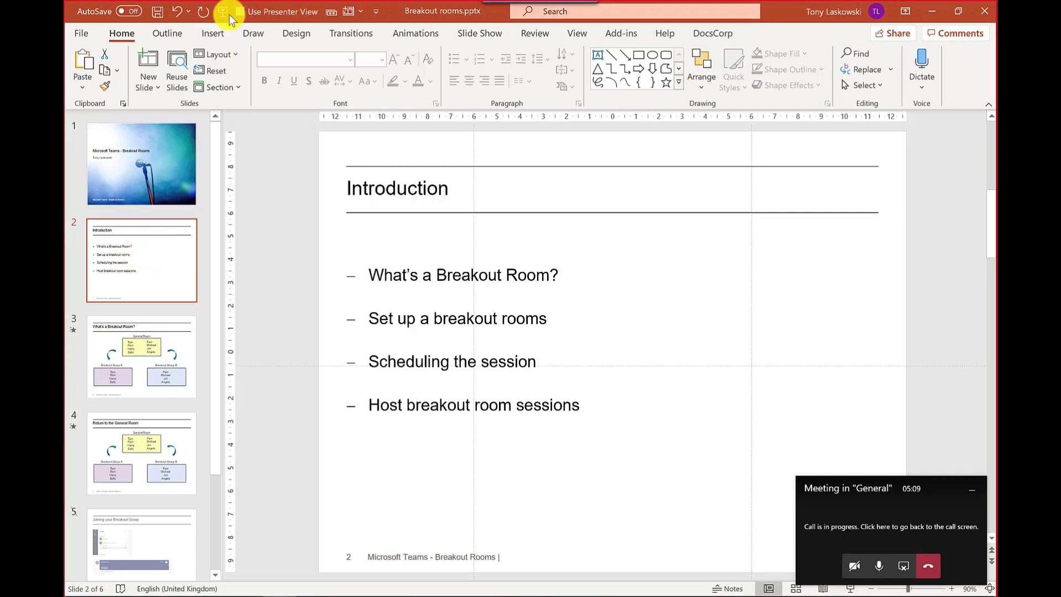
click(222, 11)
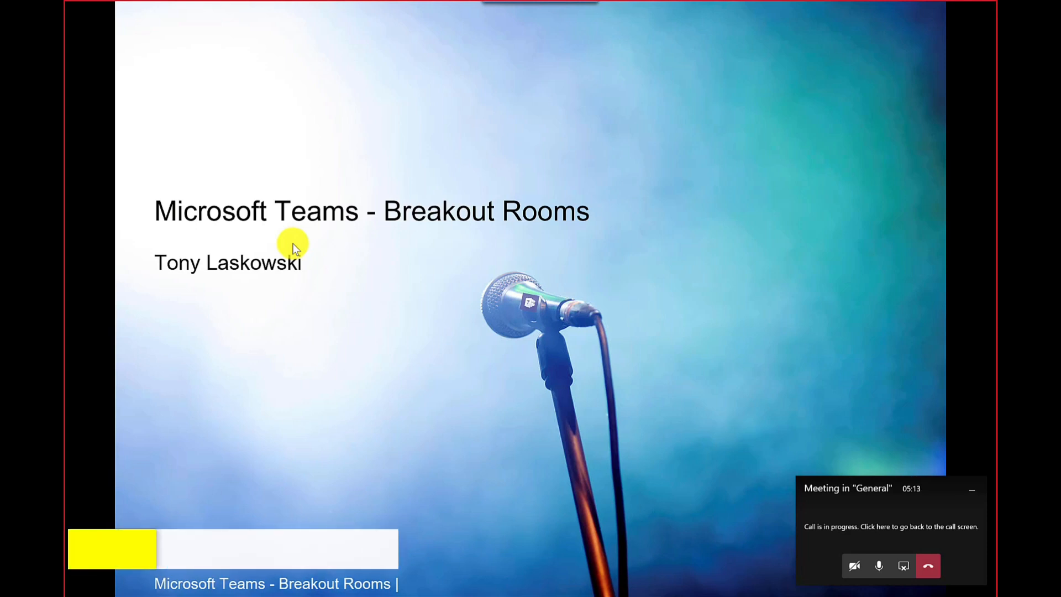
mouse_move(612, 306)
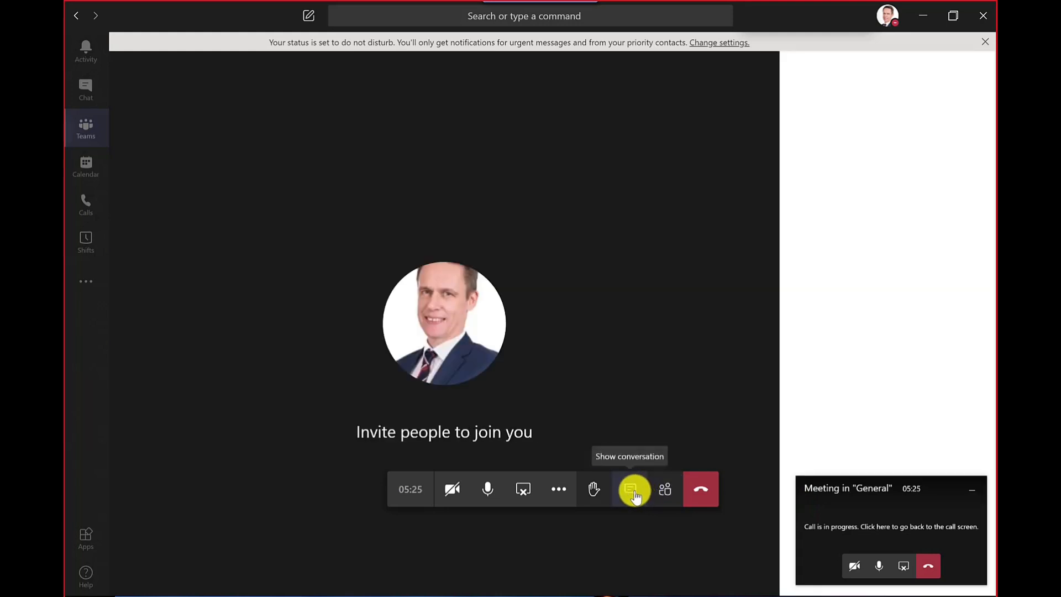
Step: Show the Meeting chat pane beside the call
click(629, 489)
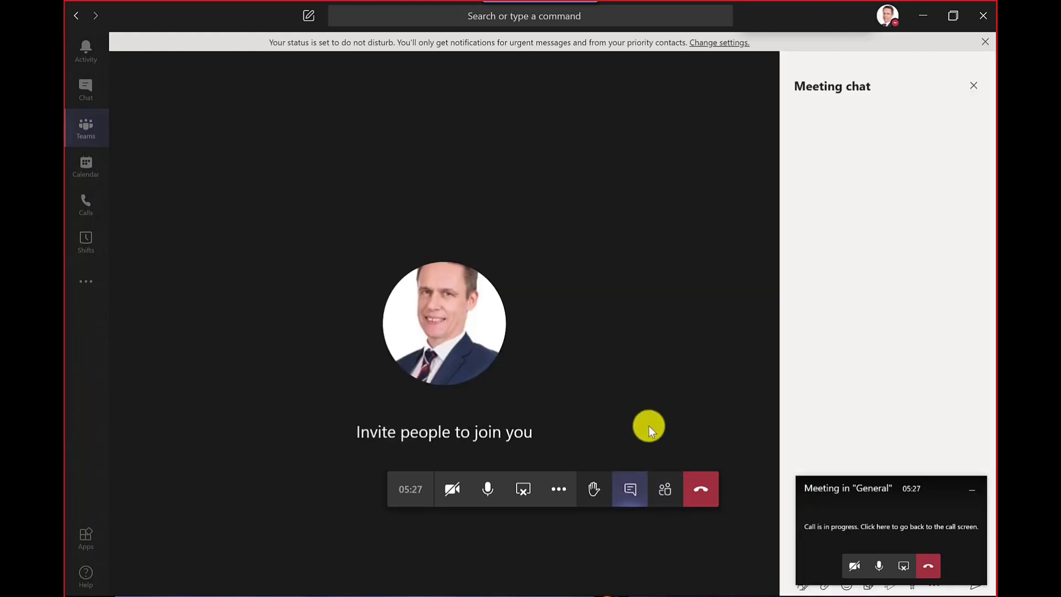
mouse_move(983, 321)
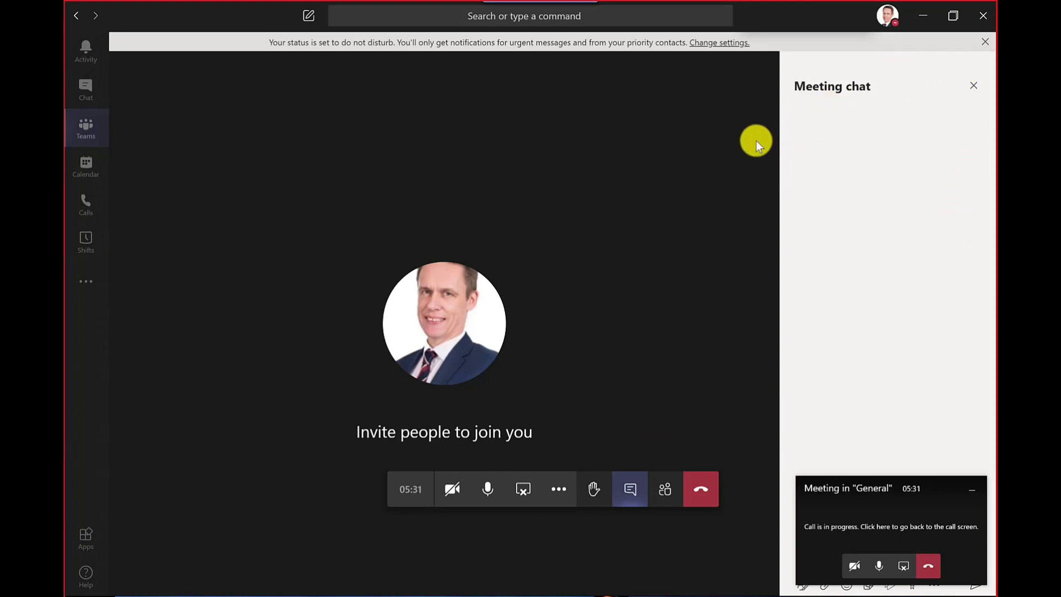
mouse_move(791, 113)
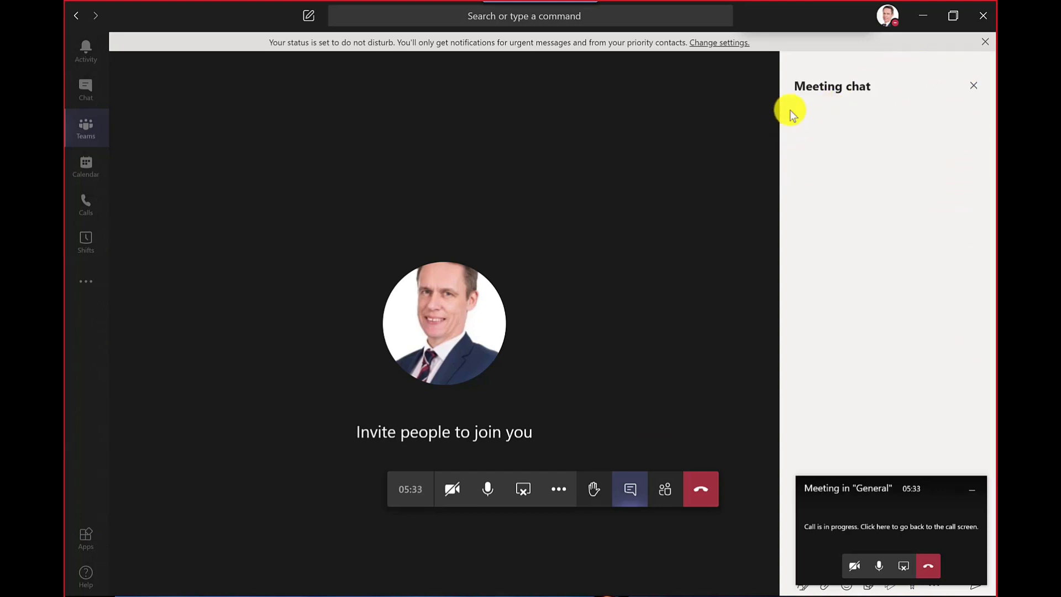
mouse_move(922, 27)
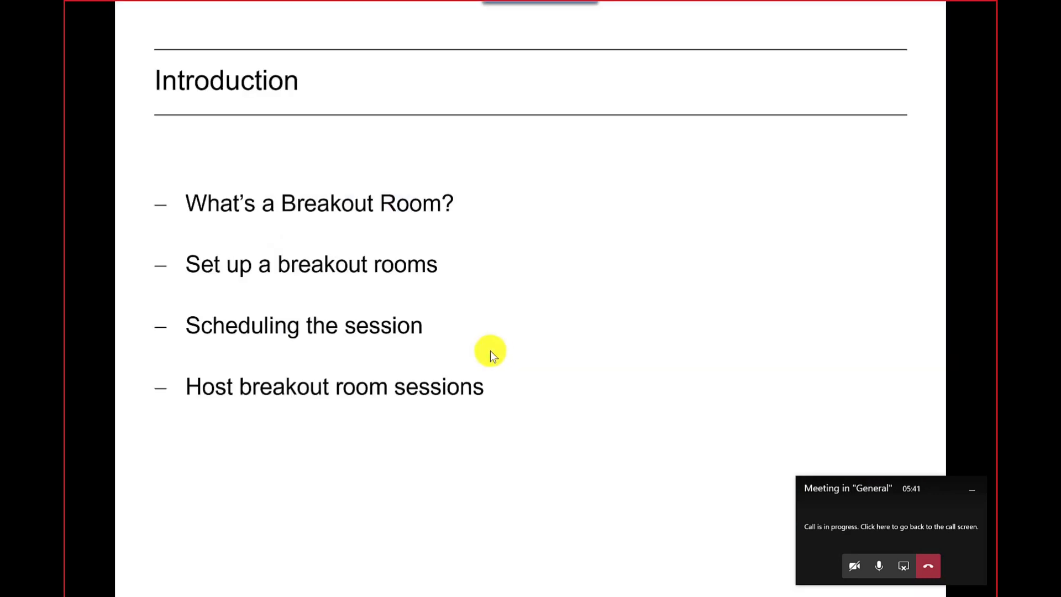
mouse_move(507, 341)
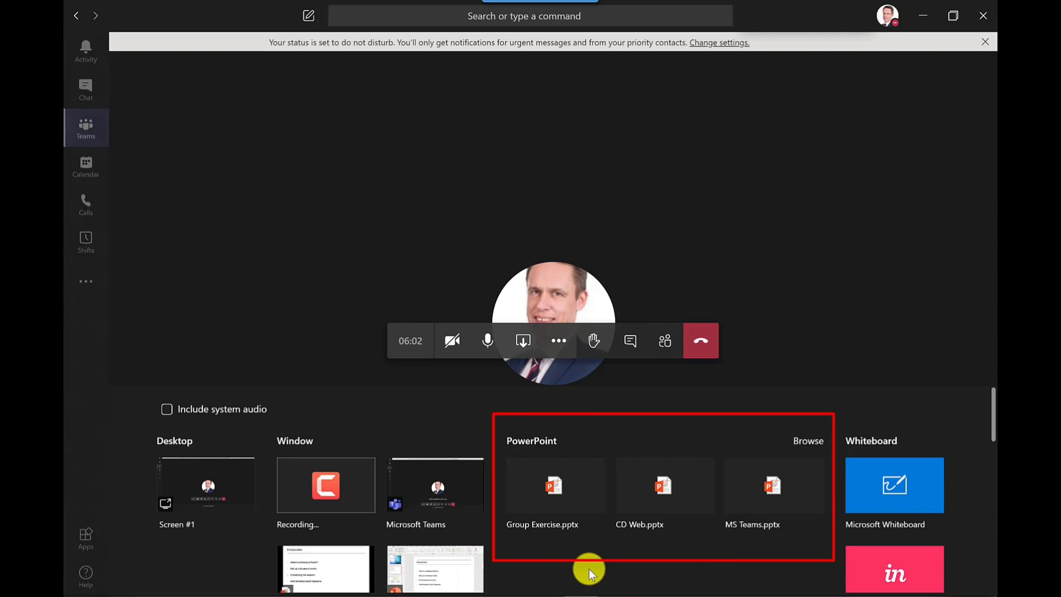
mouse_move(676, 548)
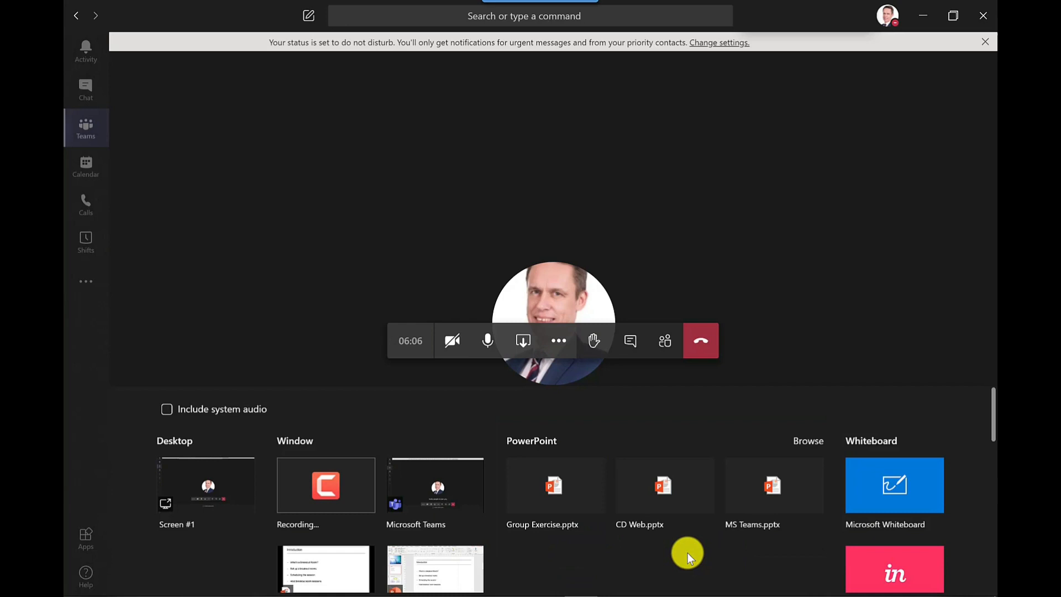
mouse_move(808, 441)
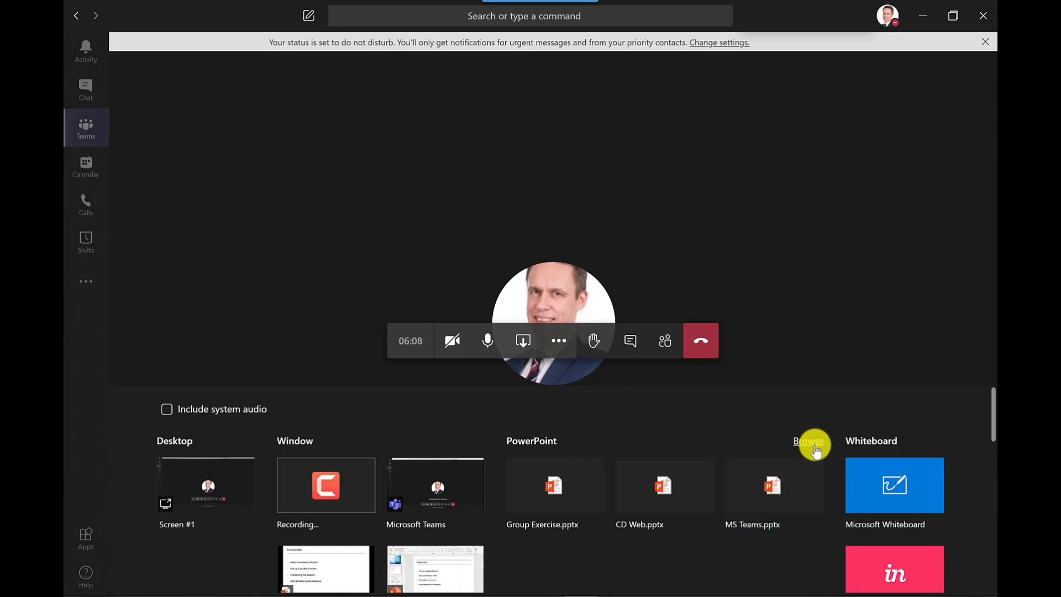
Step: Browse for a presentation from Teams and Channels, OneDrive or the computer
click(808, 441)
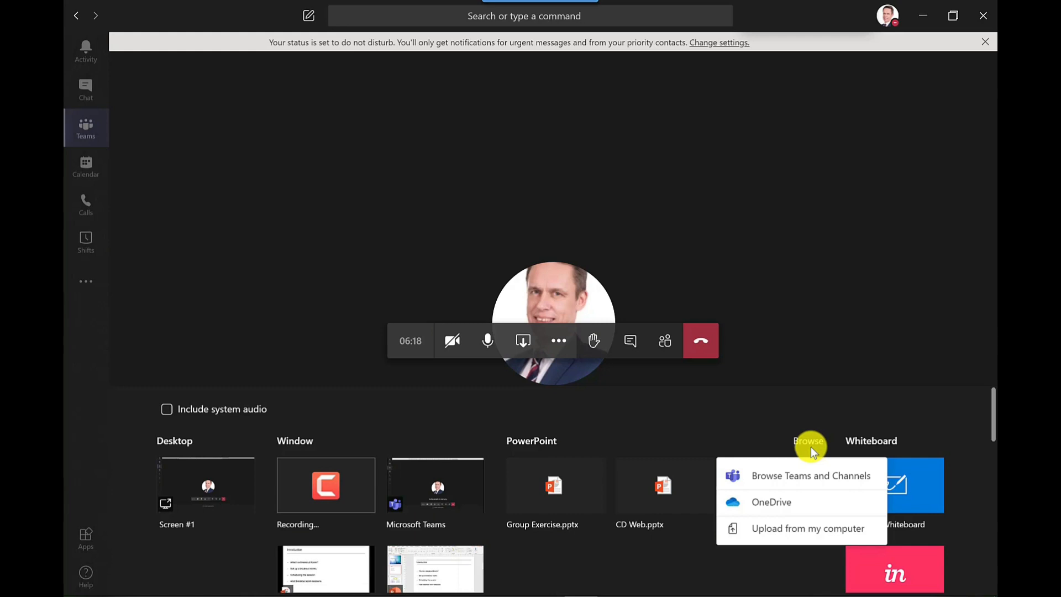
mouse_move(774, 535)
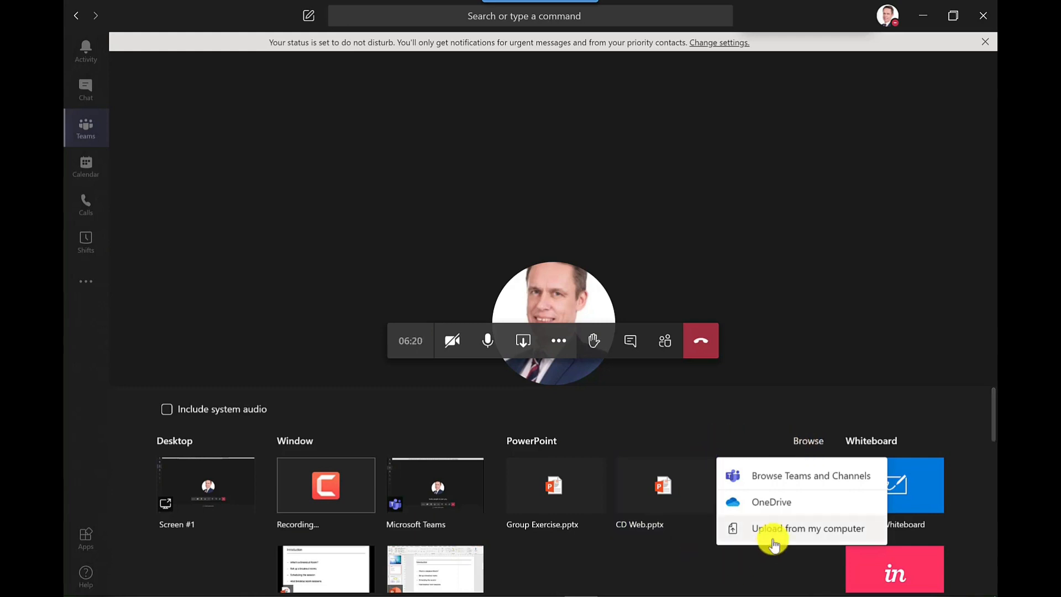
Step: Upload the Breakout Rooms deck from the computer, show Meeting chat, and advance to slide 2
click(805, 529)
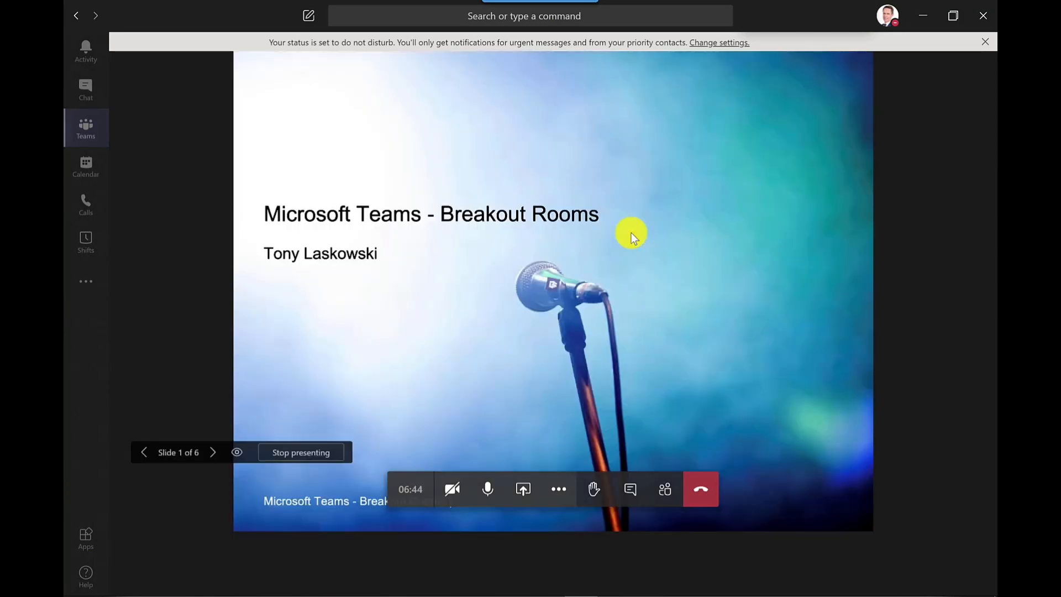
mouse_move(629, 488)
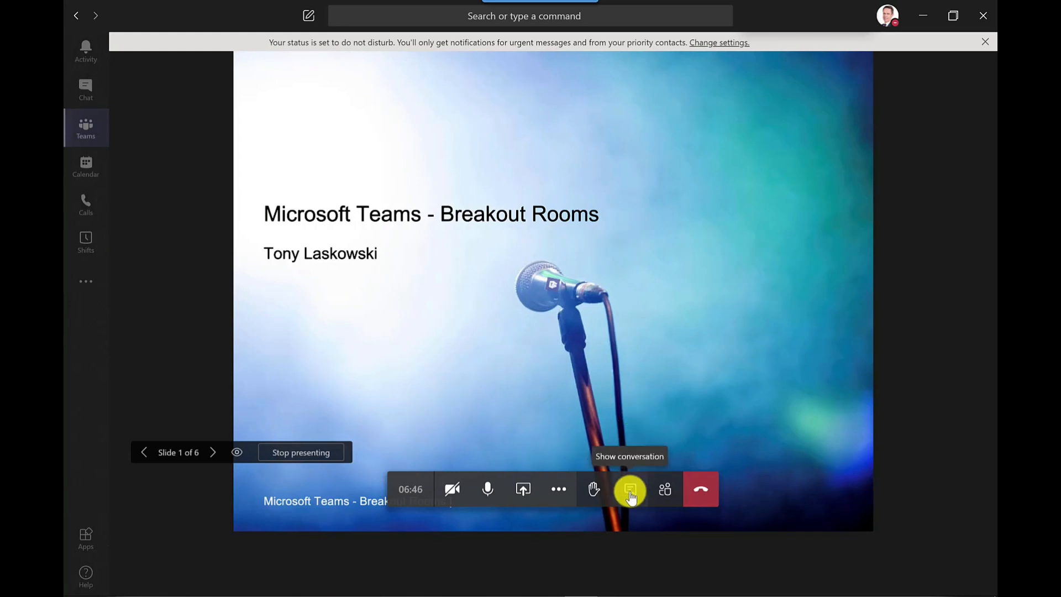
click(629, 488)
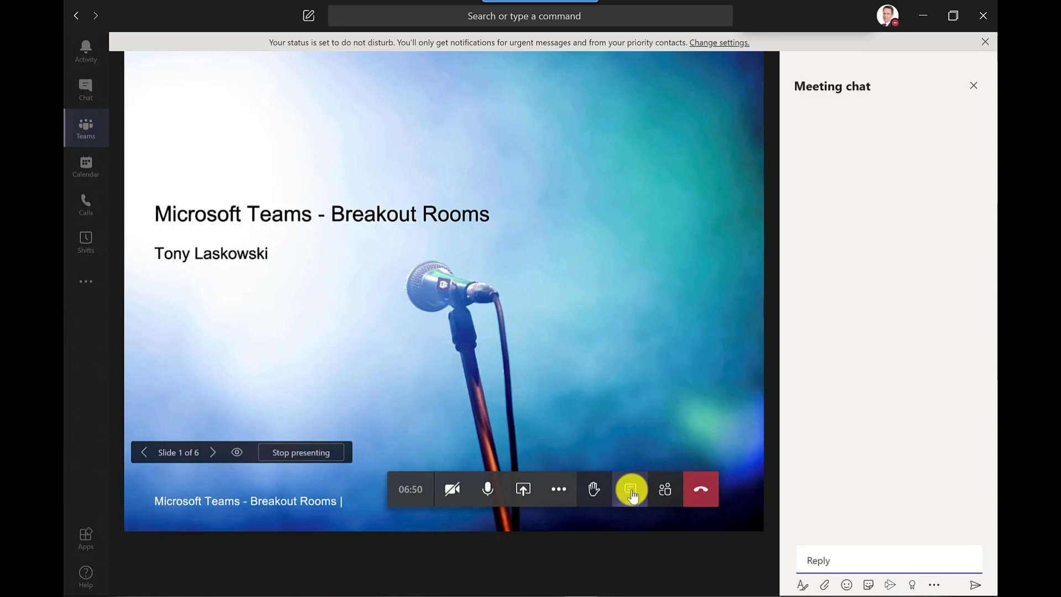
click(213, 452)
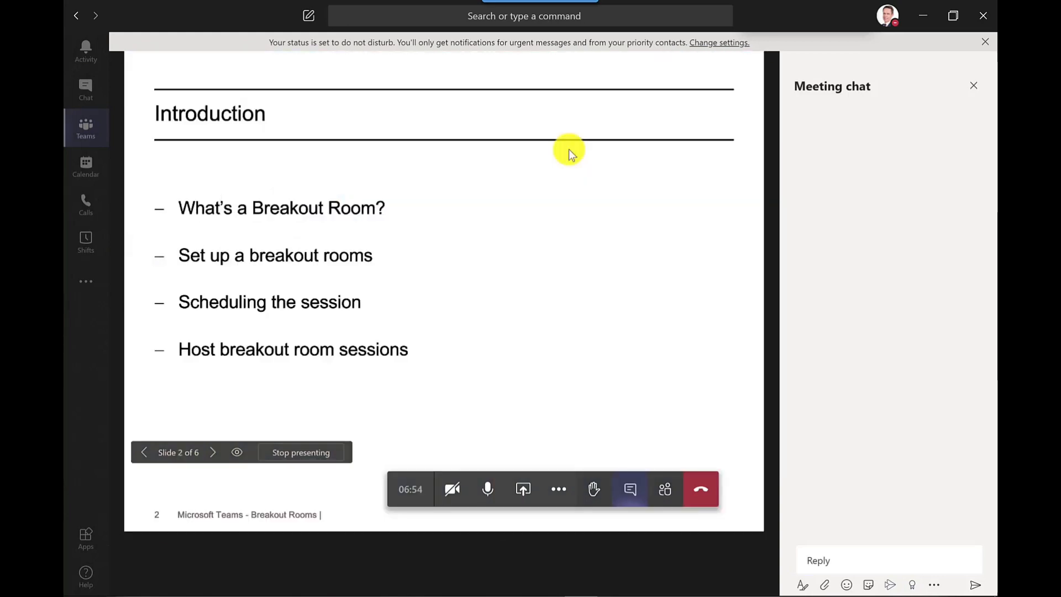